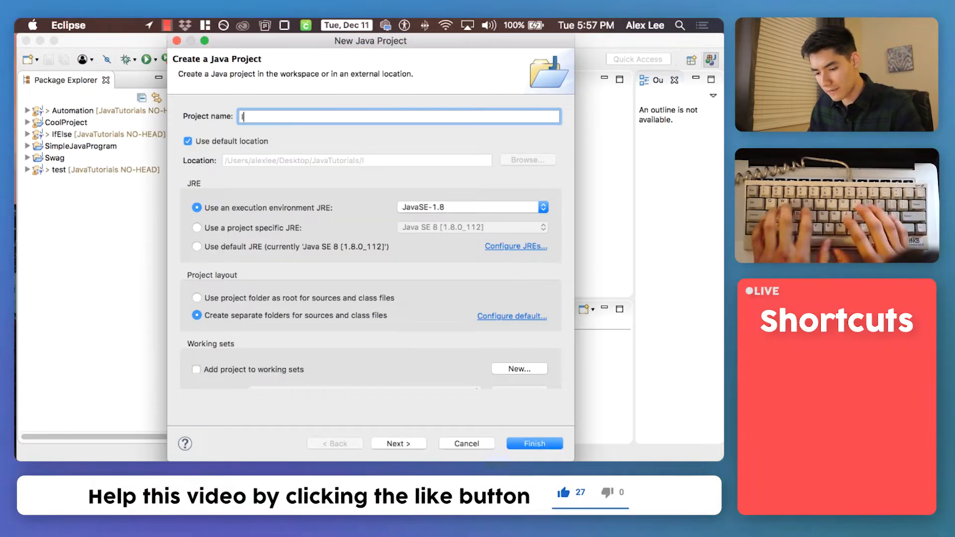
Name the new Java project 'Integers' and create it
text(Integers)
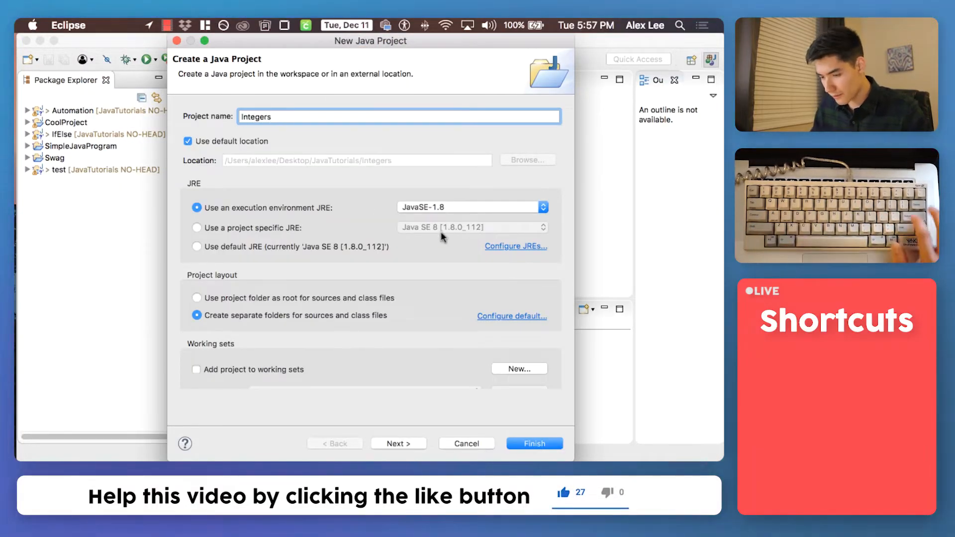
click(533, 442)
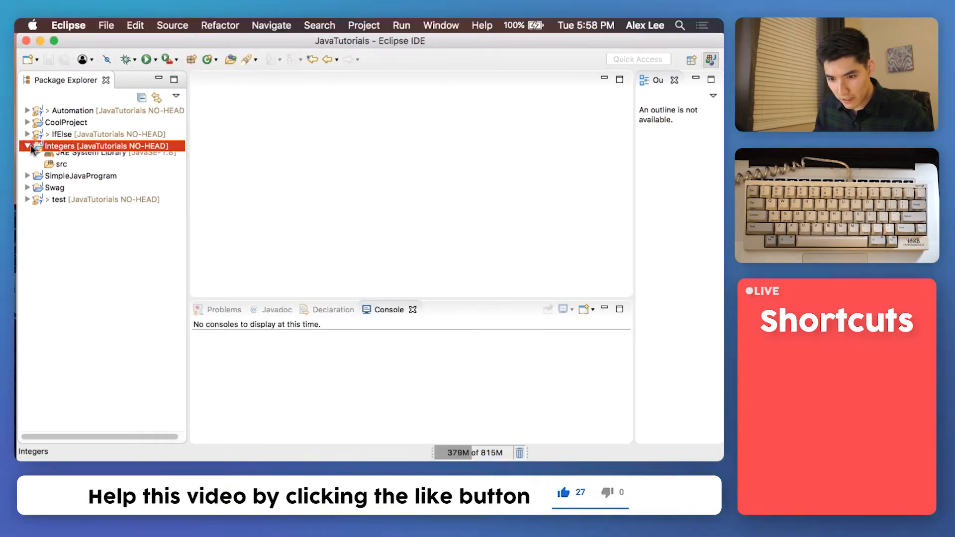
Add a public class 'Integers' with a main method stub to the src folder
right_click(106, 146)
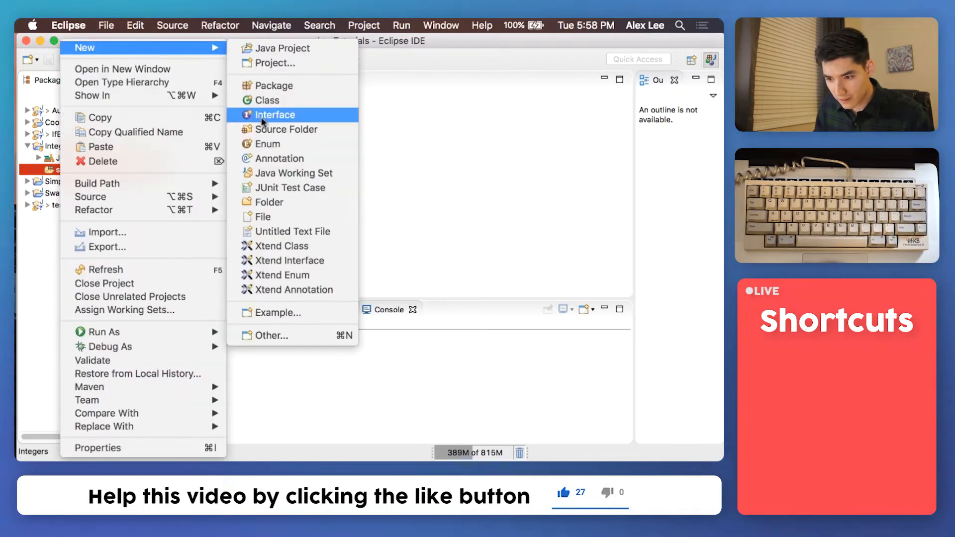
click(266, 100)
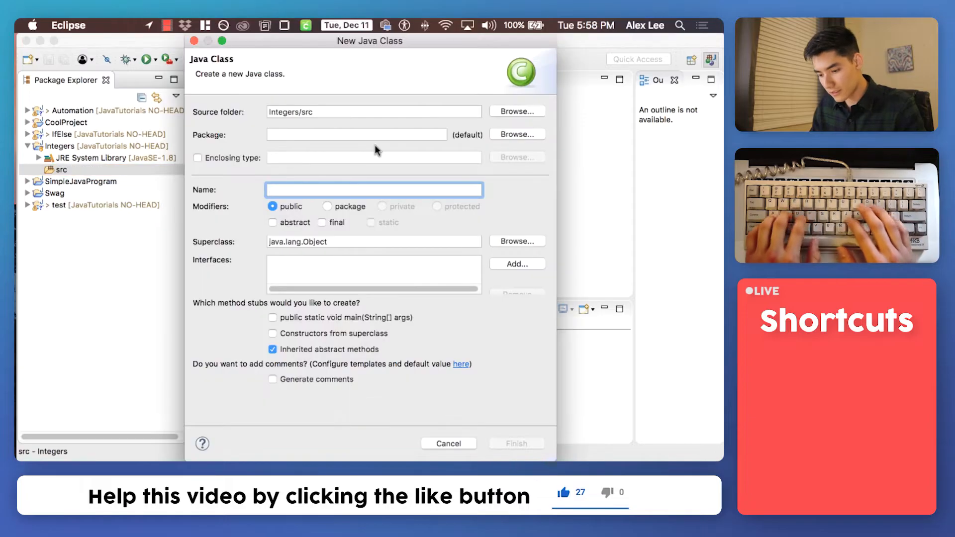
text(Integers)
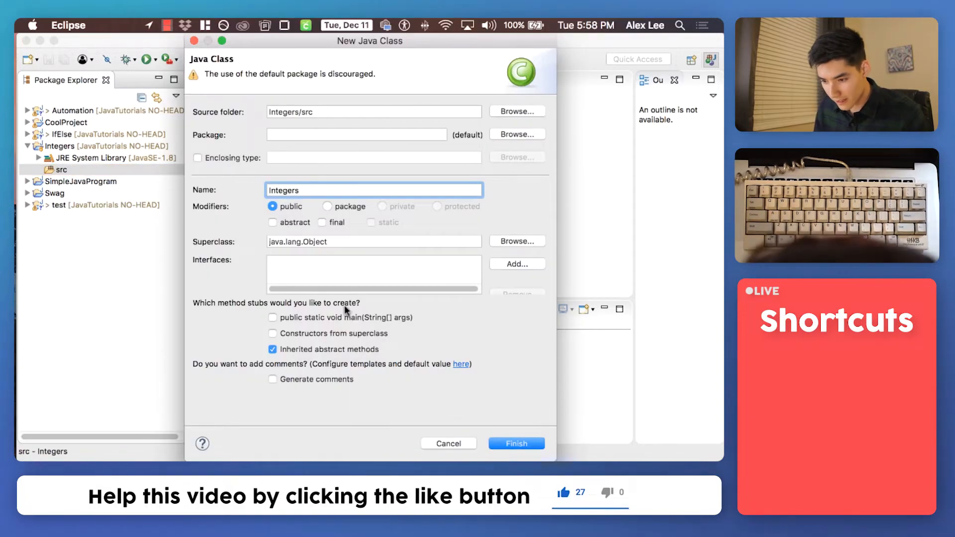
click(272, 317)
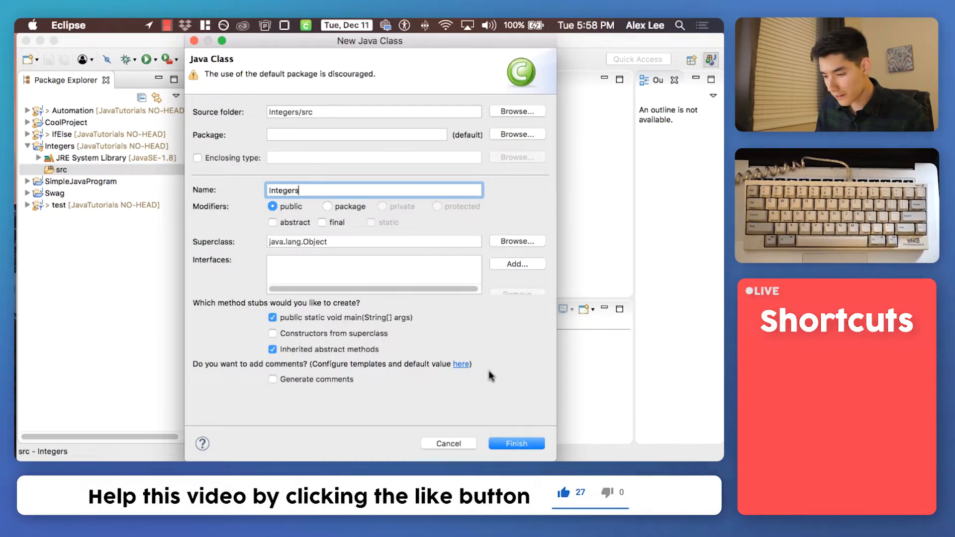
click(515, 443)
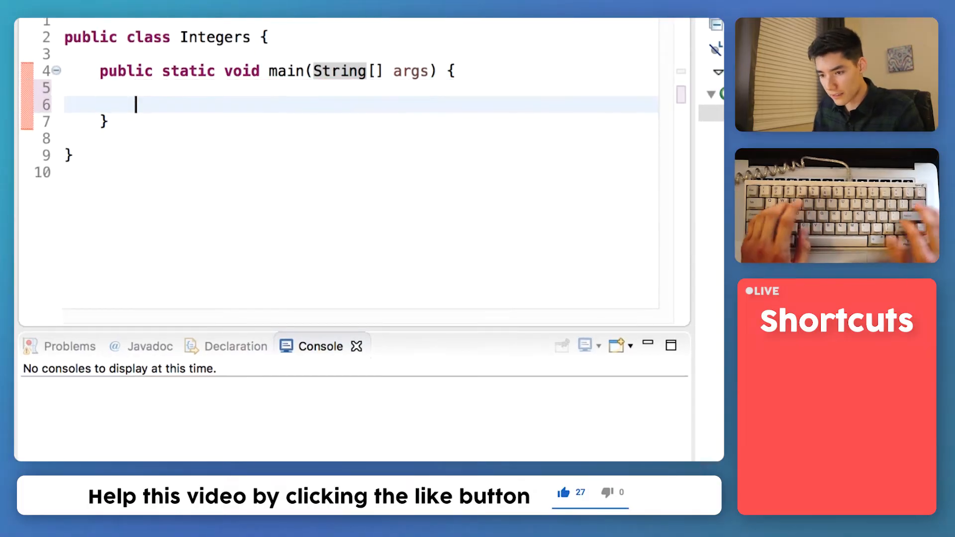
text(S)
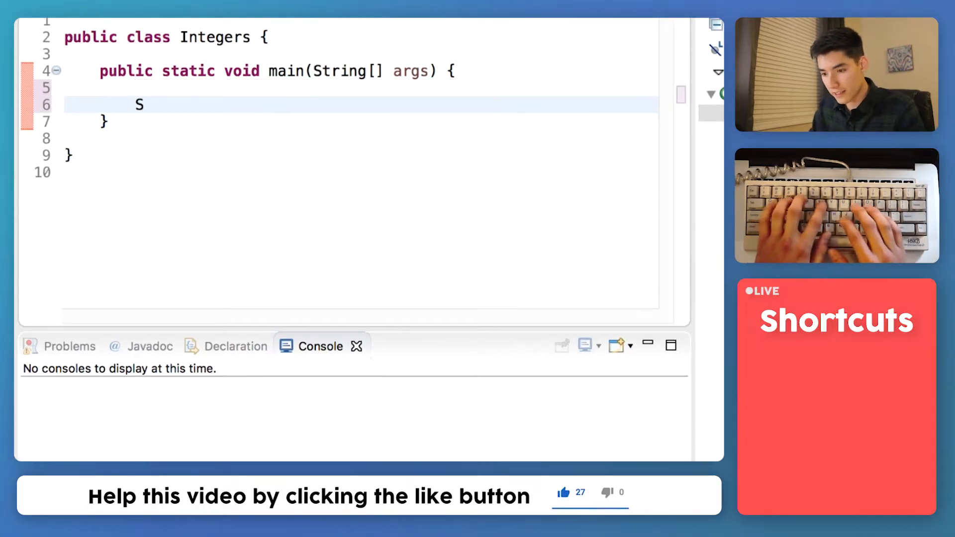
text(tring a =)
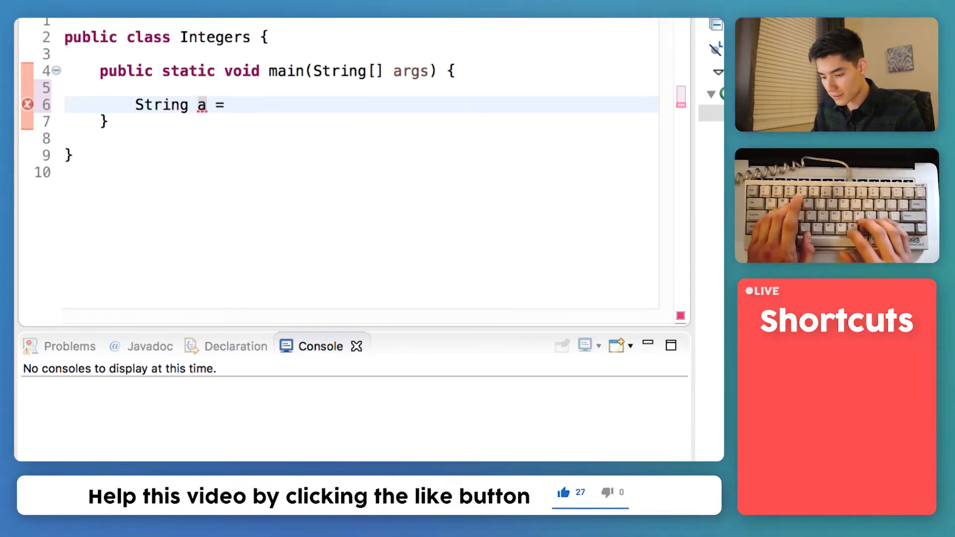
text("asdlk;fja;sldkjf")
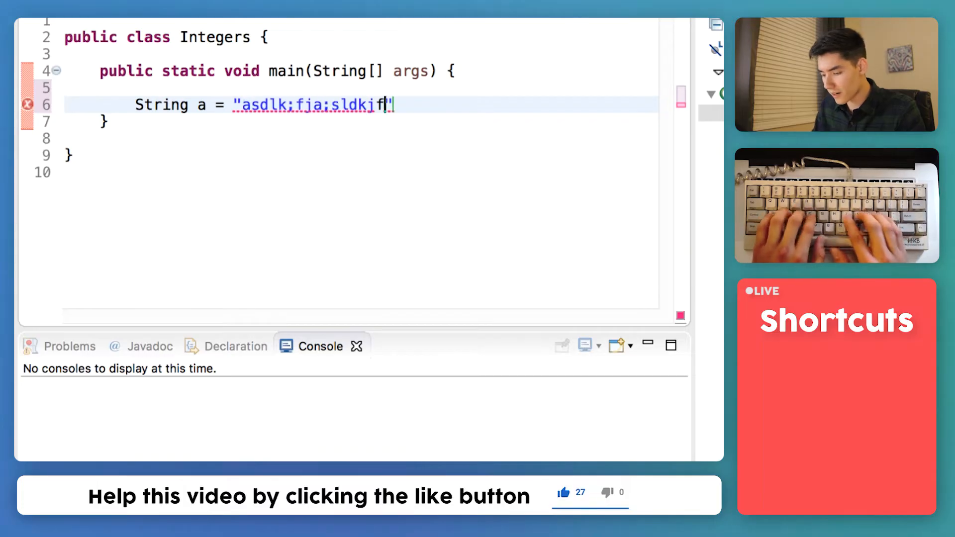
text(;)
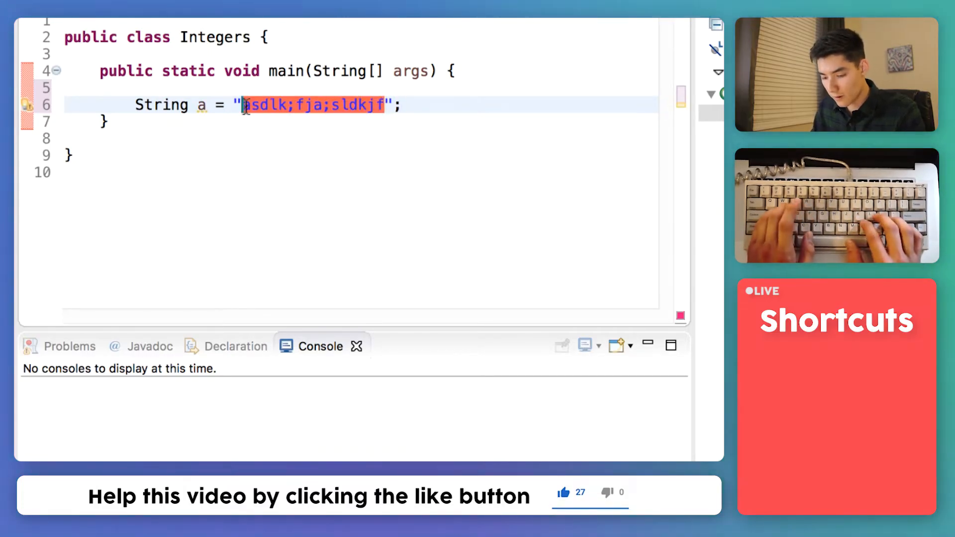
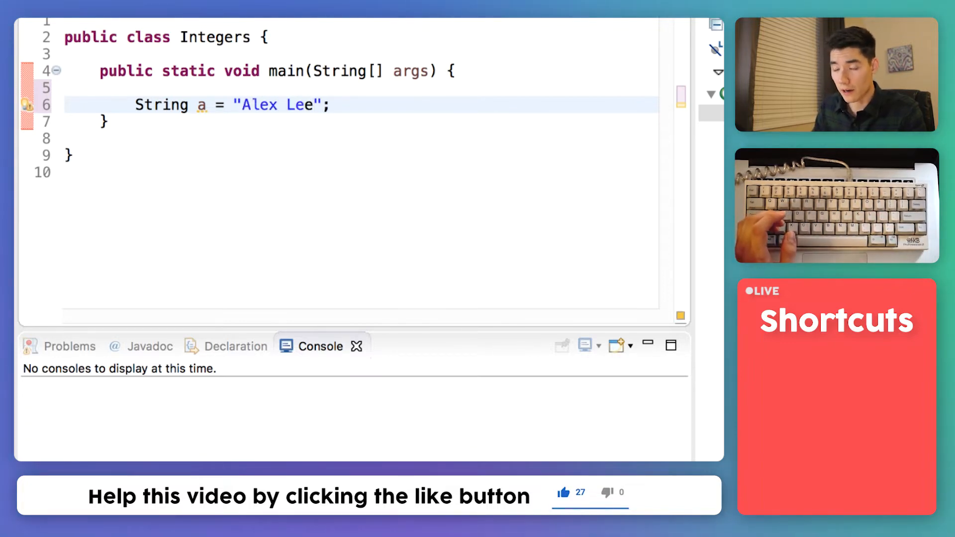
Below the String line, declare int i = 5 and select String to compare types
text(5)
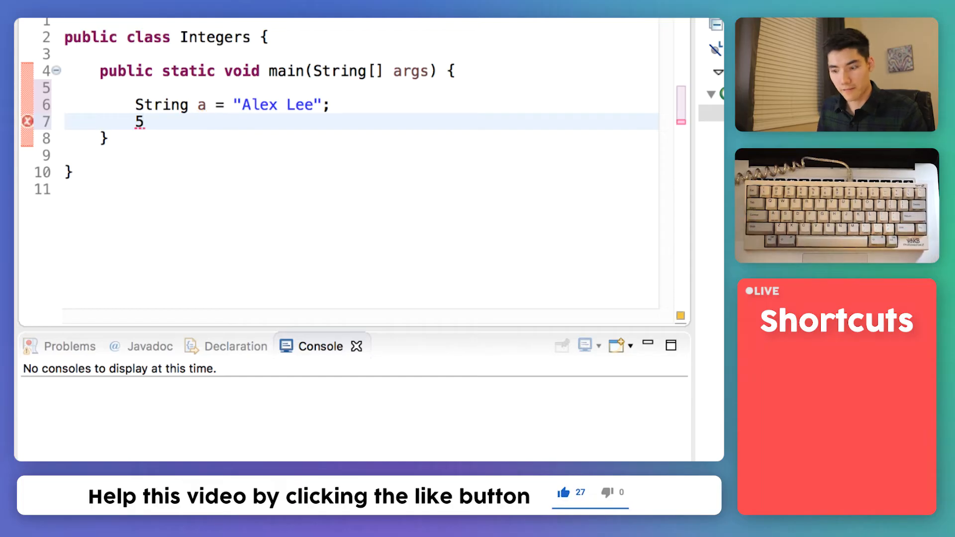
text(00)
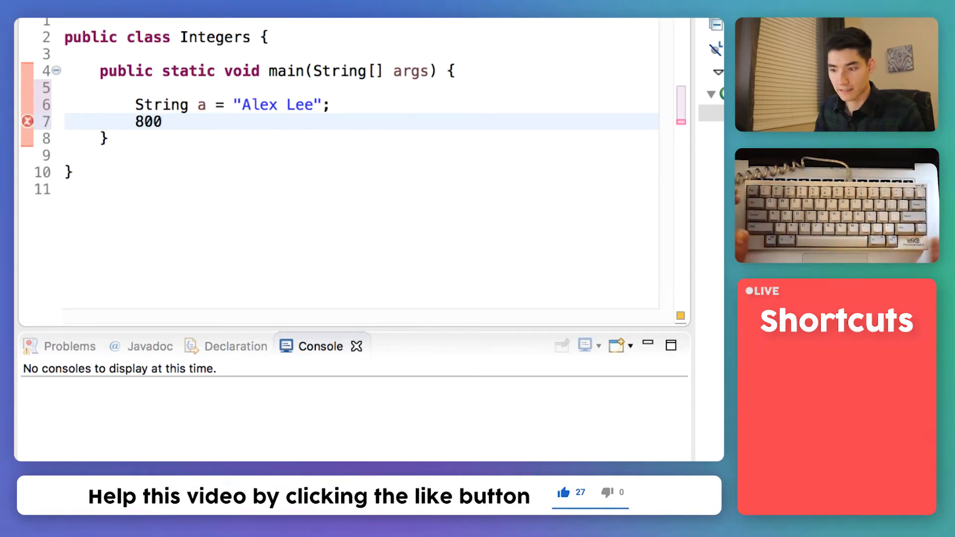
text(0)
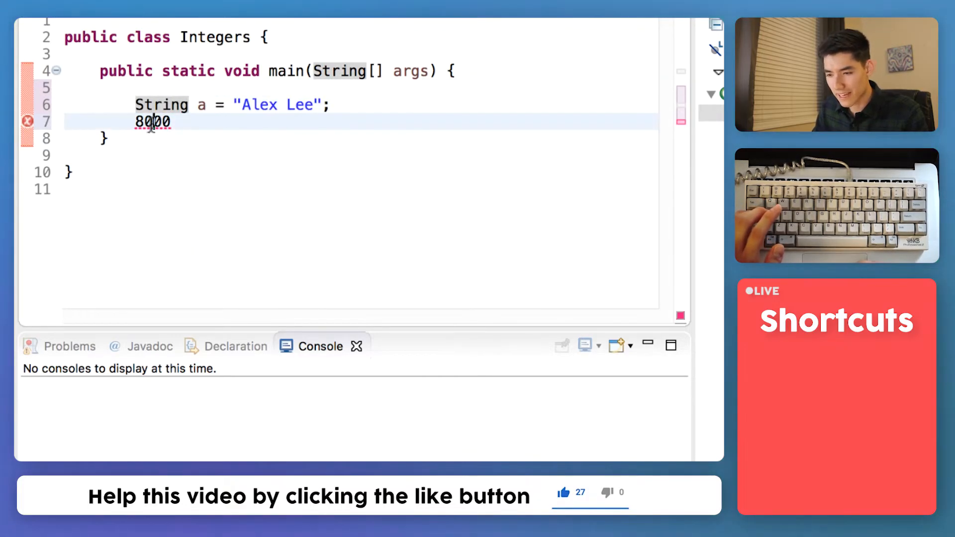
text(int)
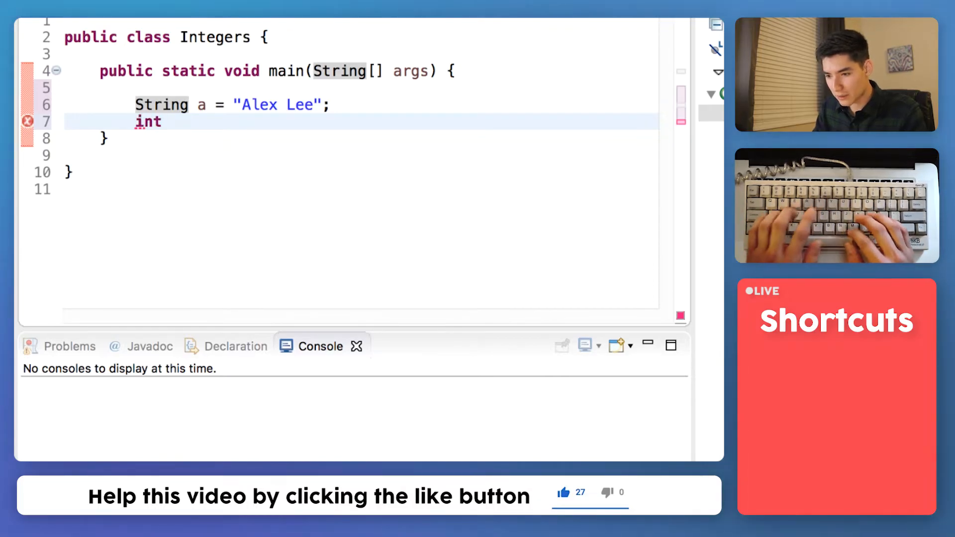
text(i)
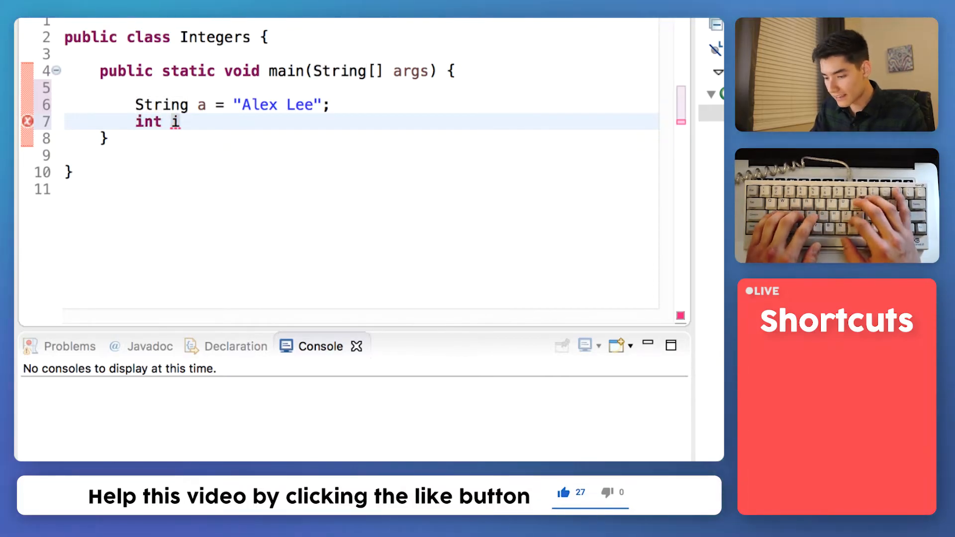
text(= 5;)
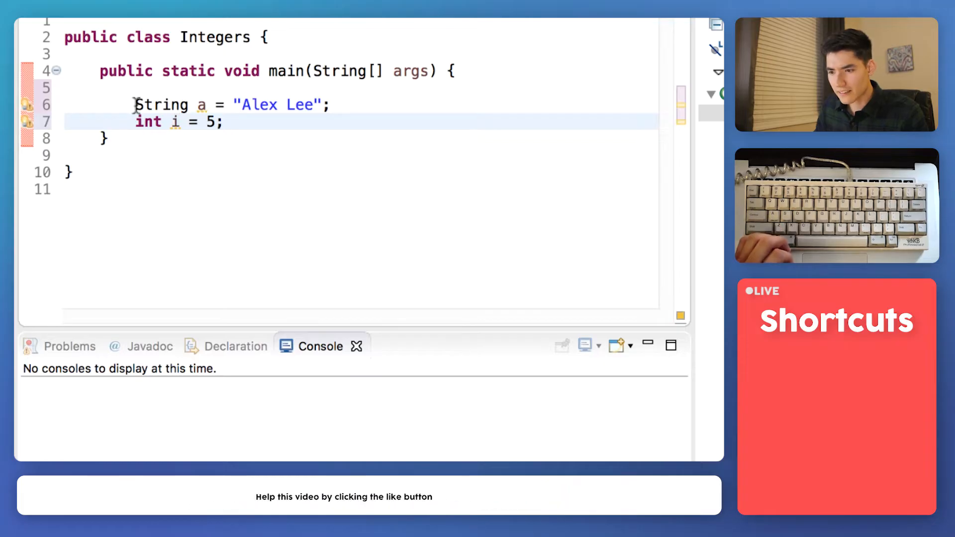
double_click(161, 105)
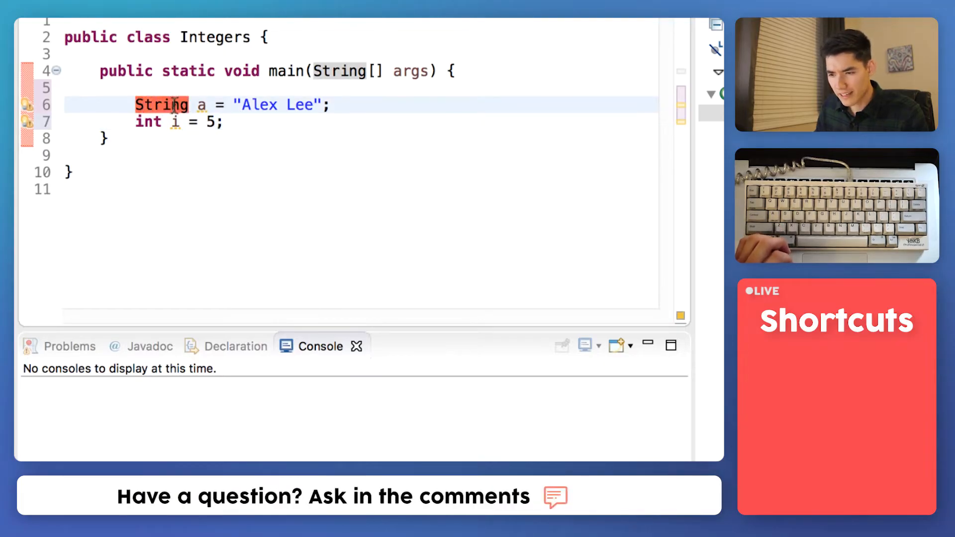
click(177, 122)
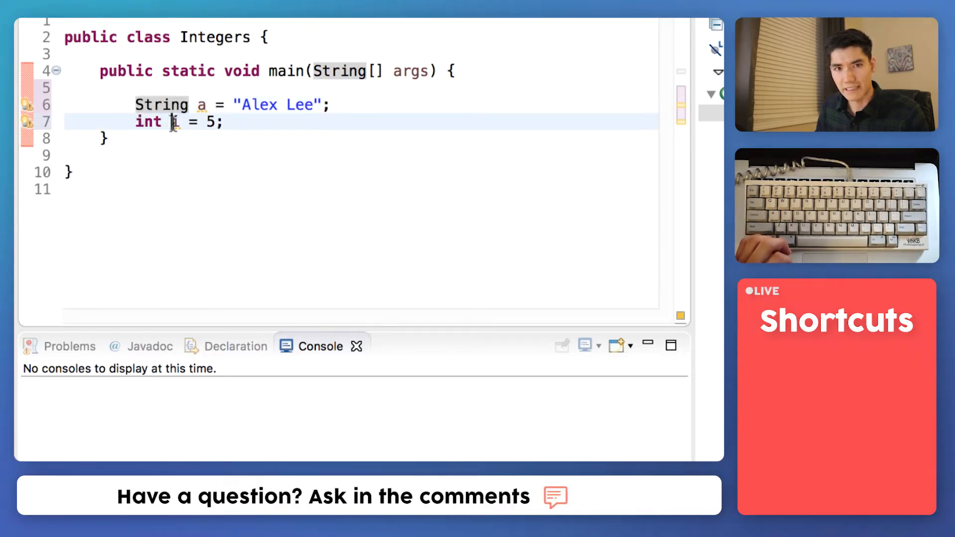
Type a System.out.println statement below the declarations
text(S)
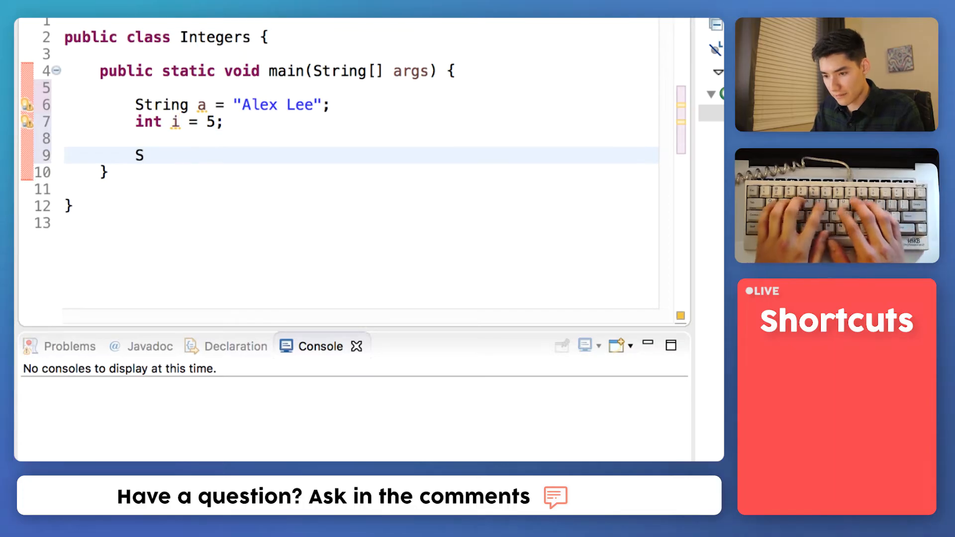
text(ystem.out.println(a);)
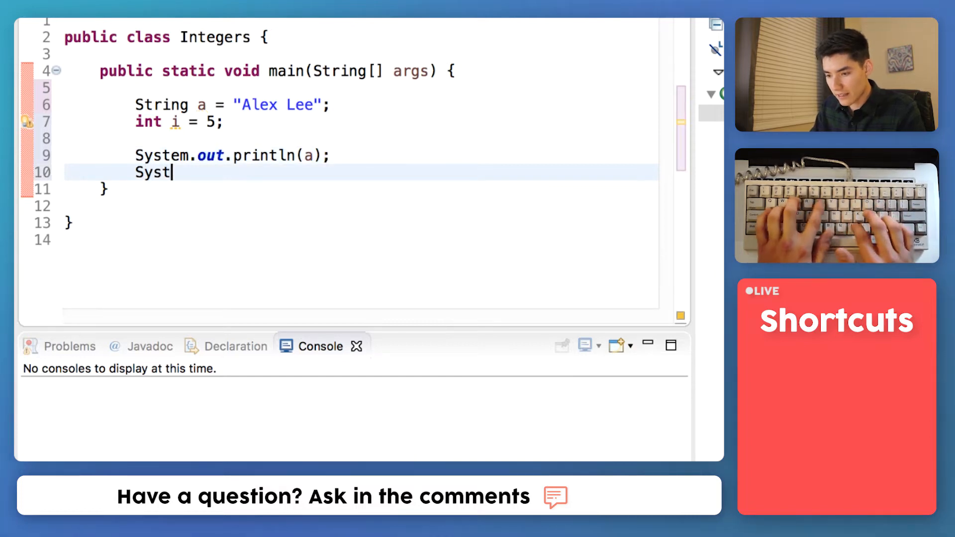
text(em.out.println(i);)
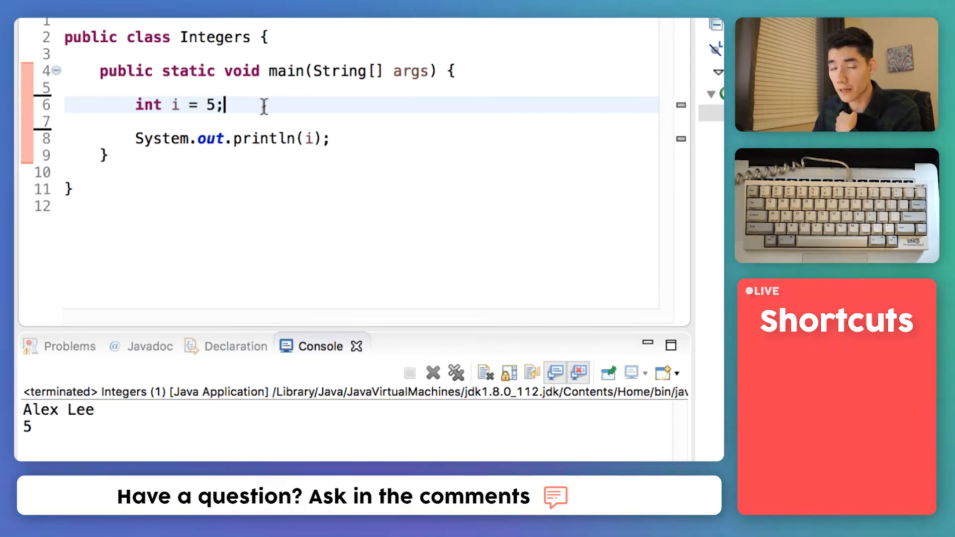
Remove the println of i and declare b as 2 instead of 2.4
key(Delete)
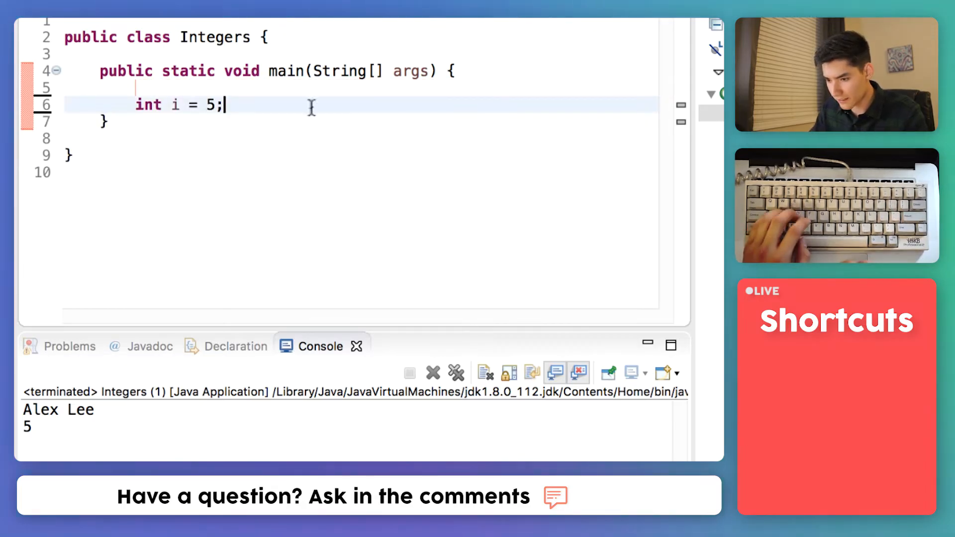
text(a)
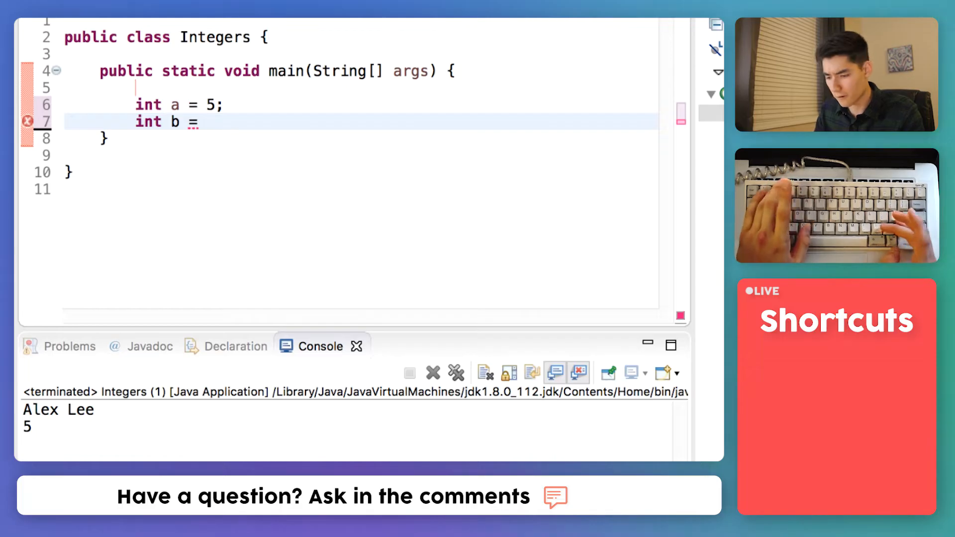
text(2.4;)
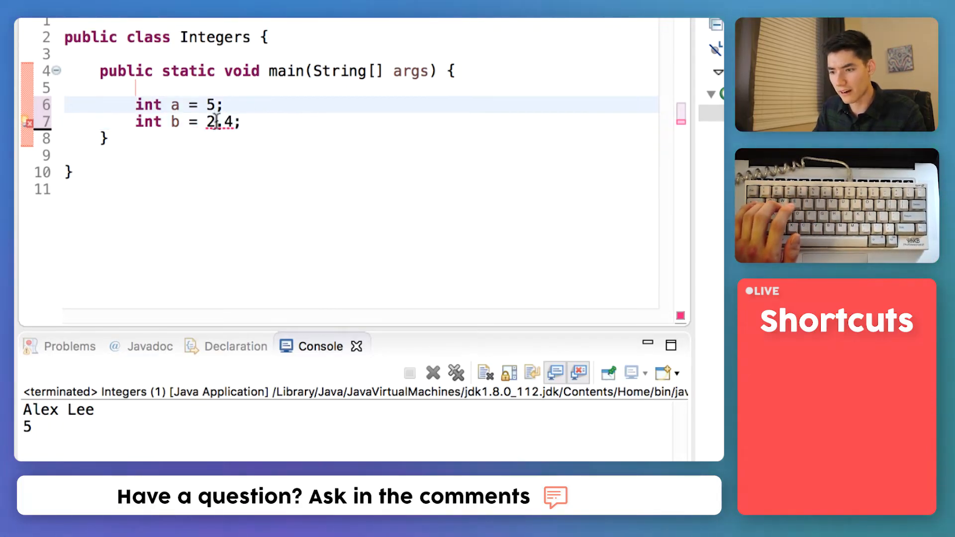
key(Backspace)
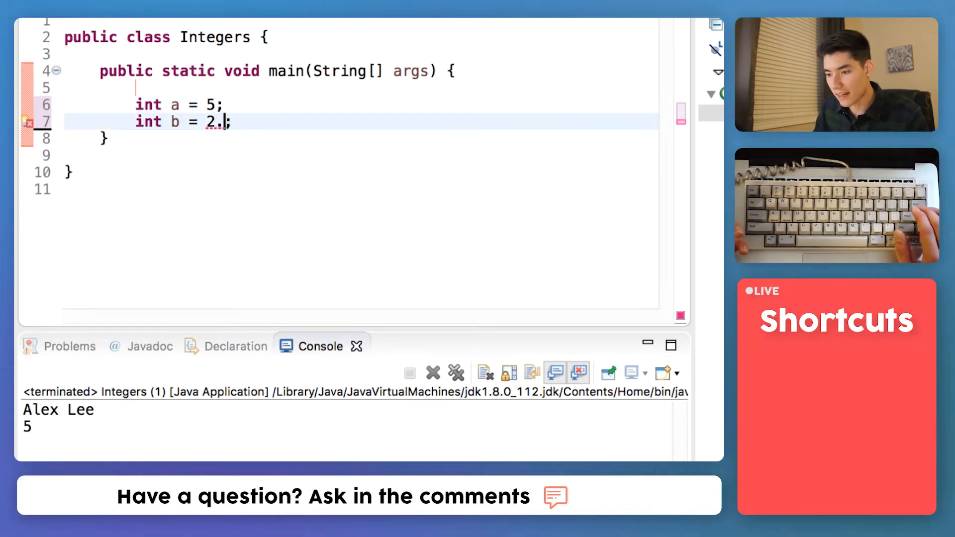
key(Backspace)
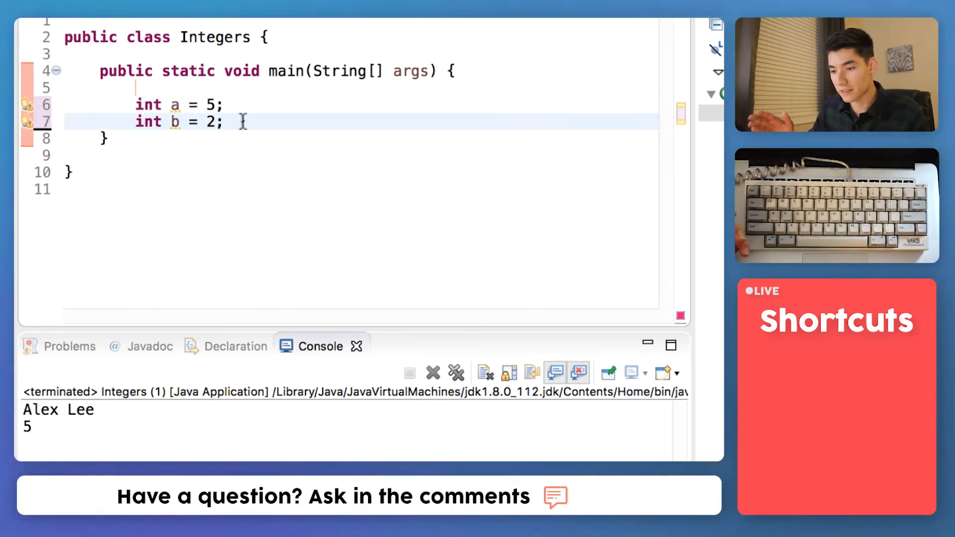
Declare int c = 0 and int d, shortening d's oversized literal to 9999999
text(int)
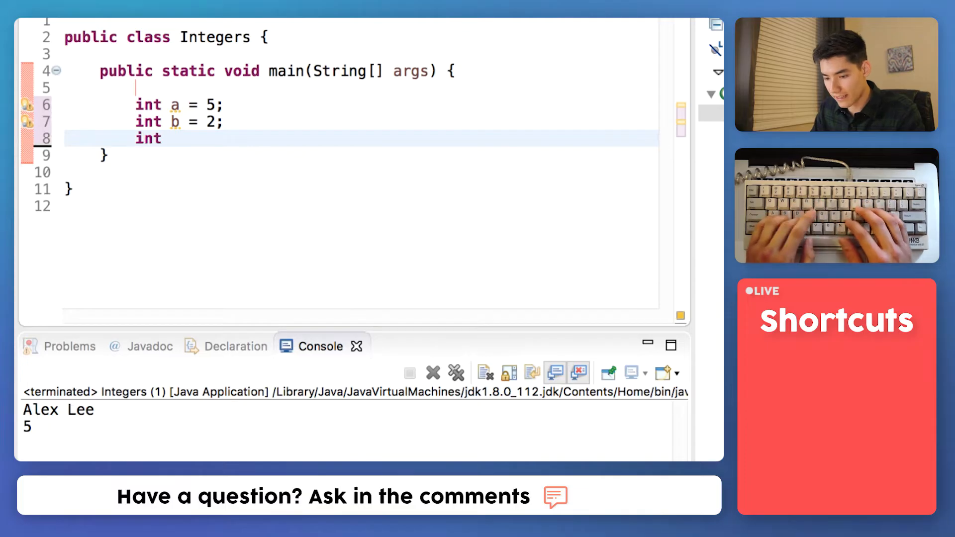
text(c = 0;)
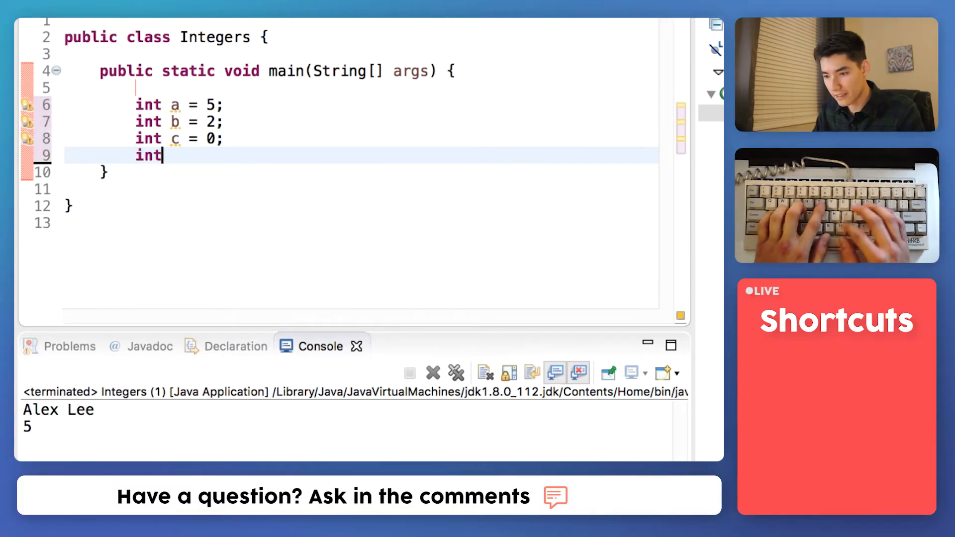
text(d =)
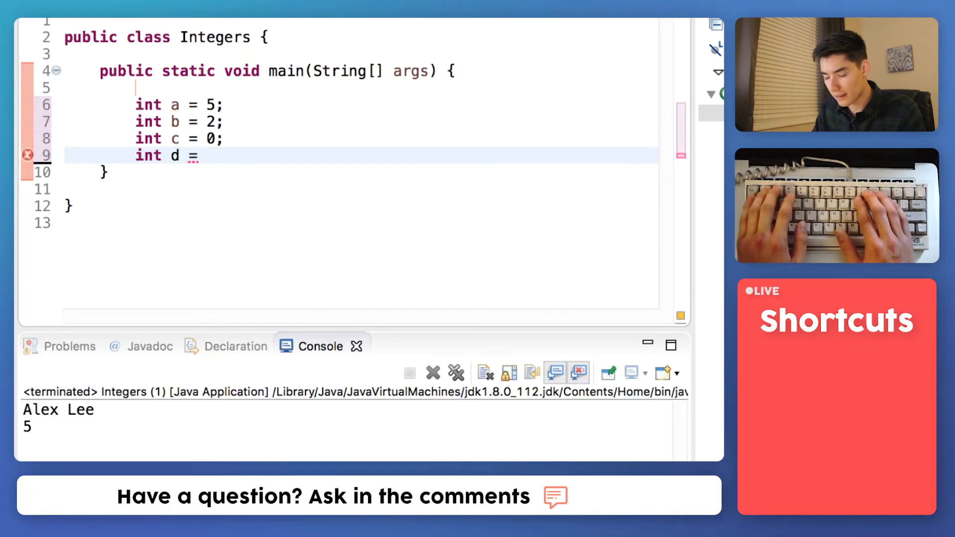
text(99999999999)
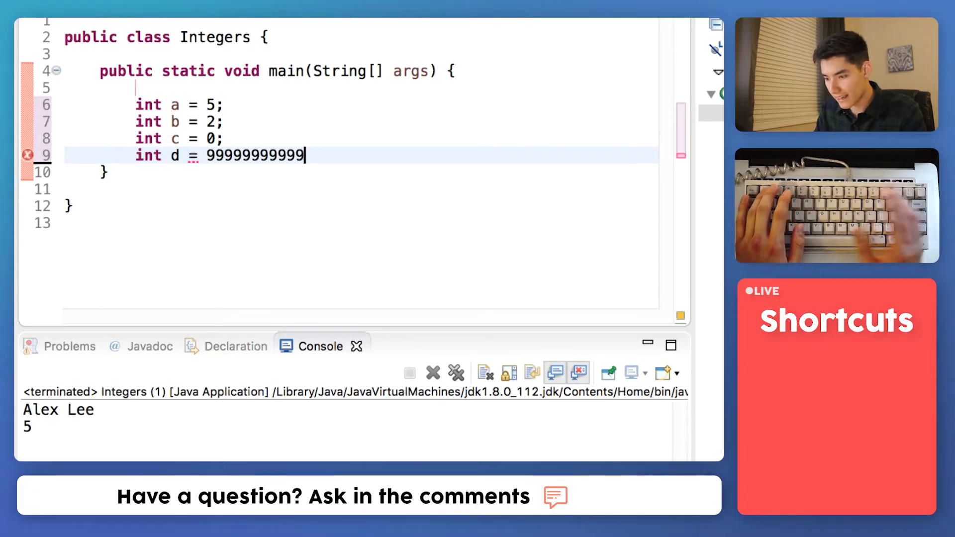
text(;)
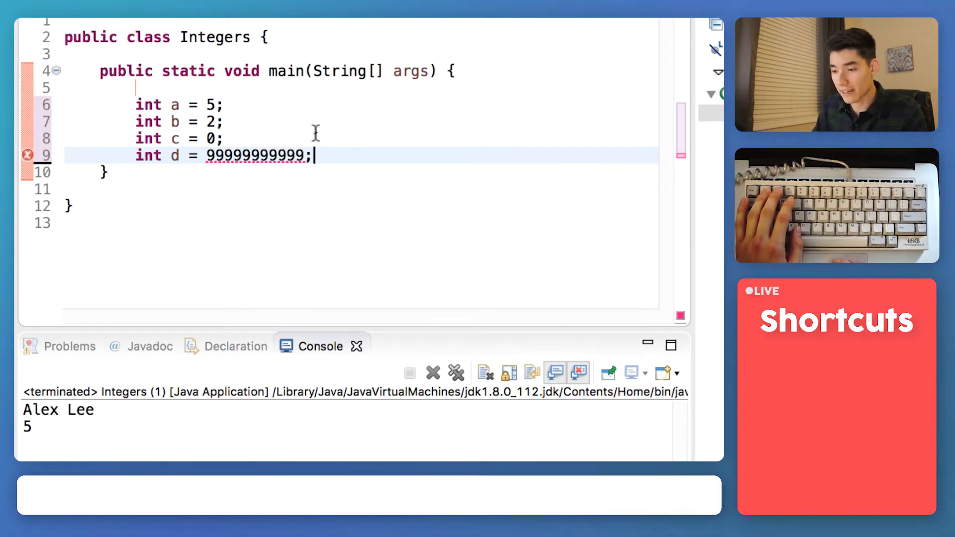
key(Backspace)
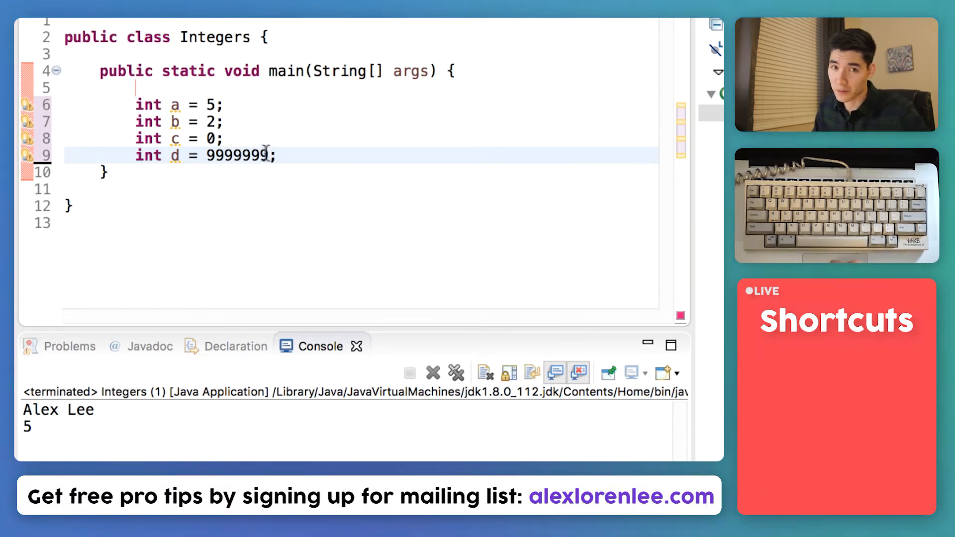
Add int e = -700 on a new line below d
key(Return)
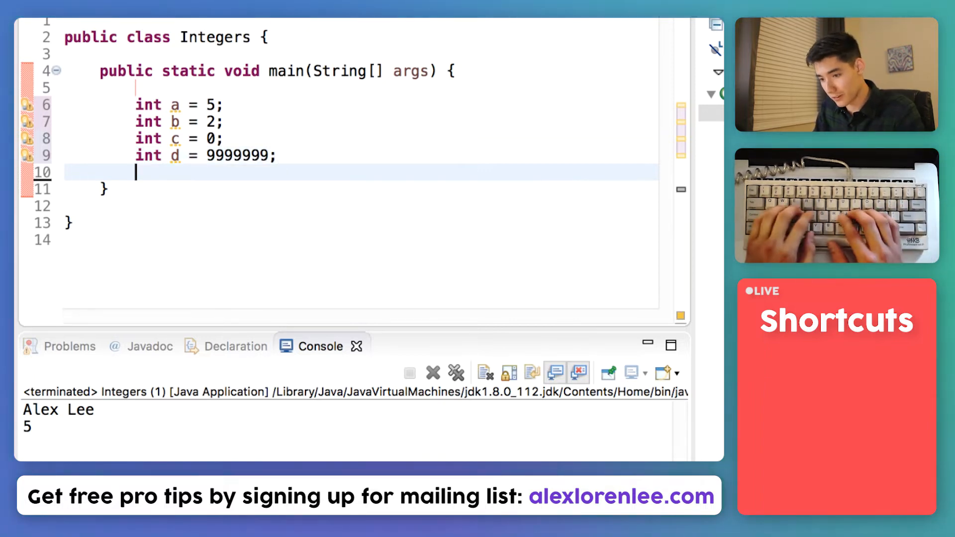
text(int e)
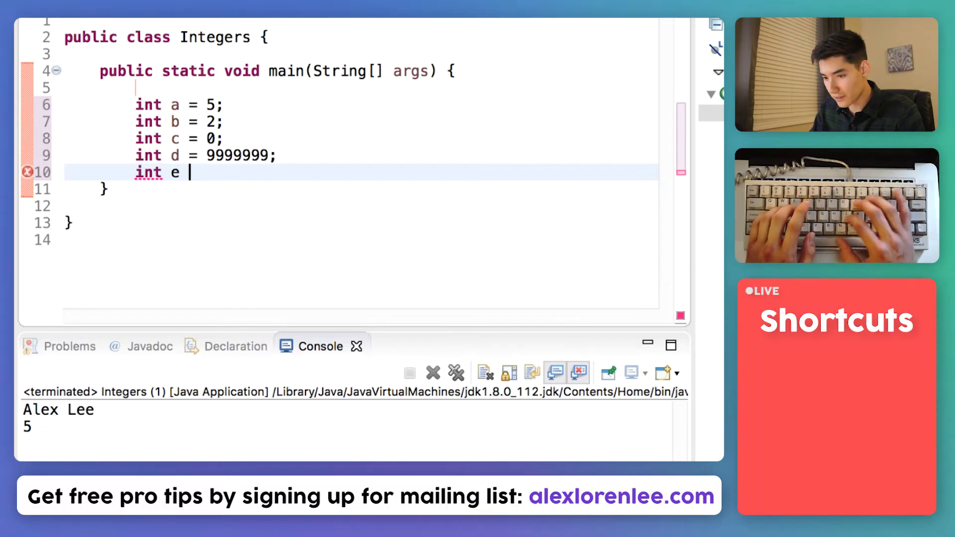
text(= -7)
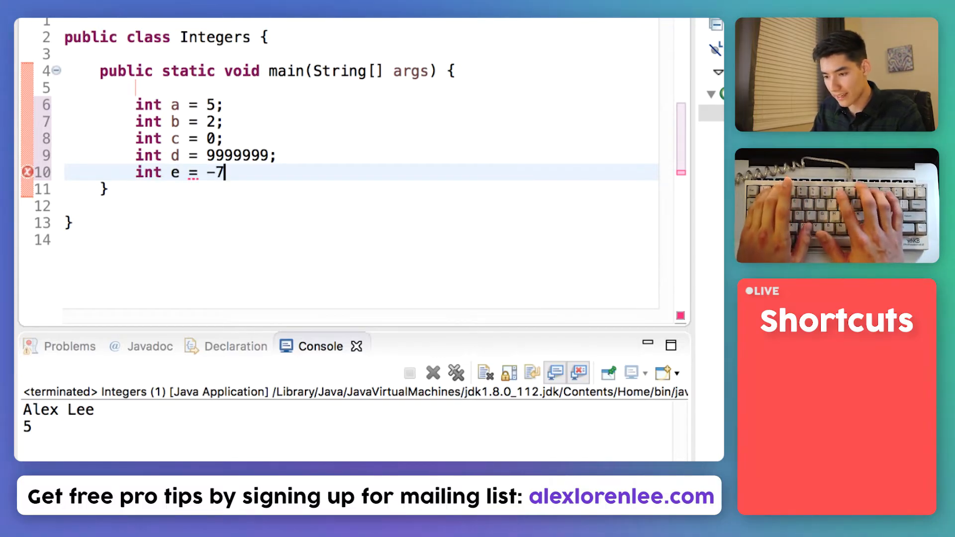
text(00;)
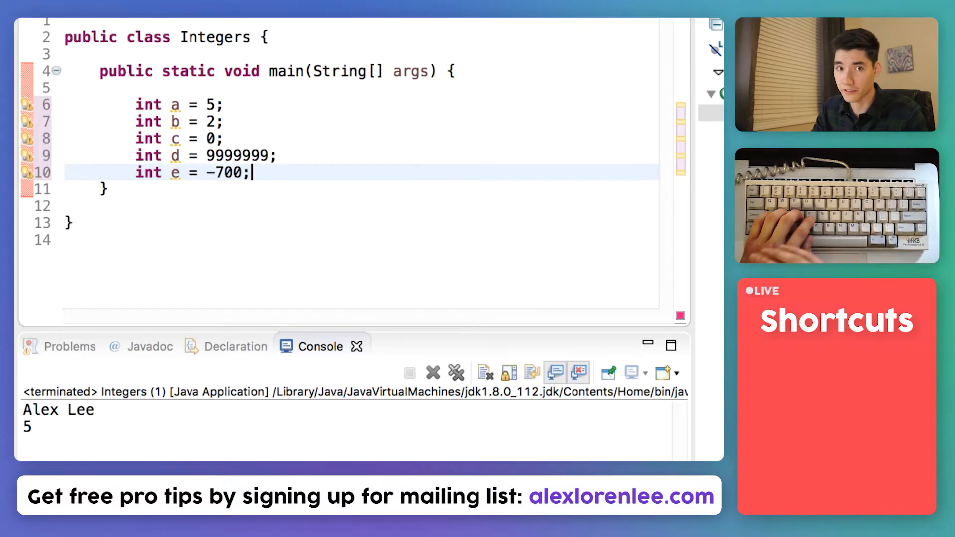
Add System.out.println(a + b); after the variable declarations
text(s)
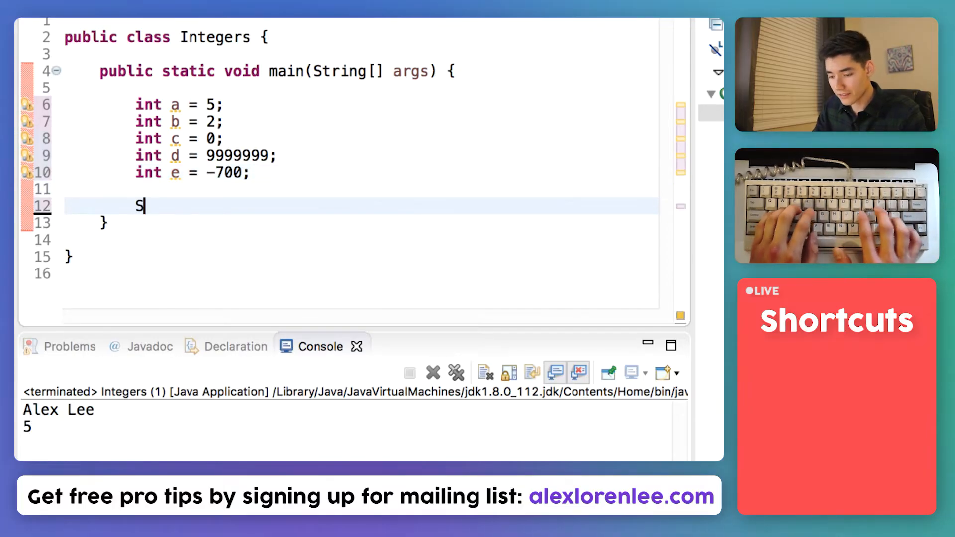
text(ystem.out.print)
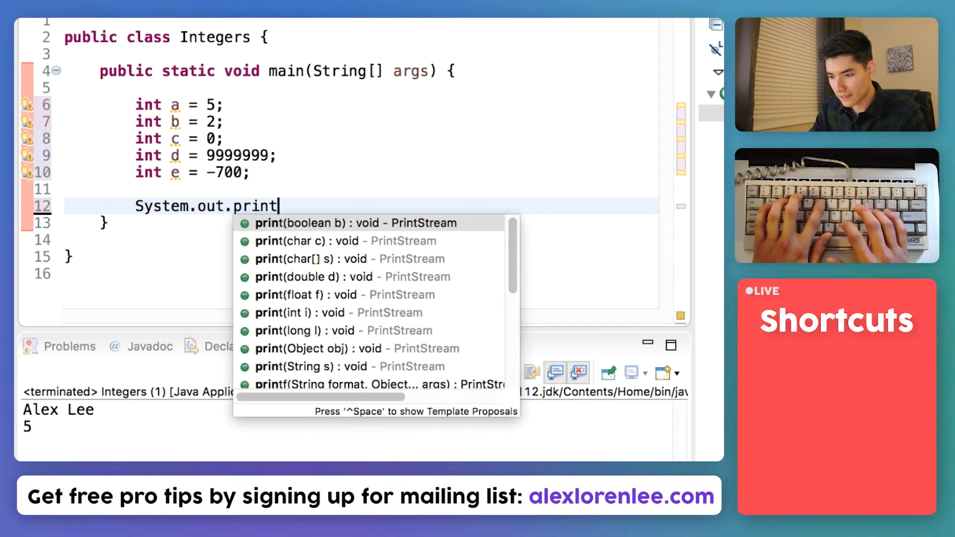
text(ln(a + b))
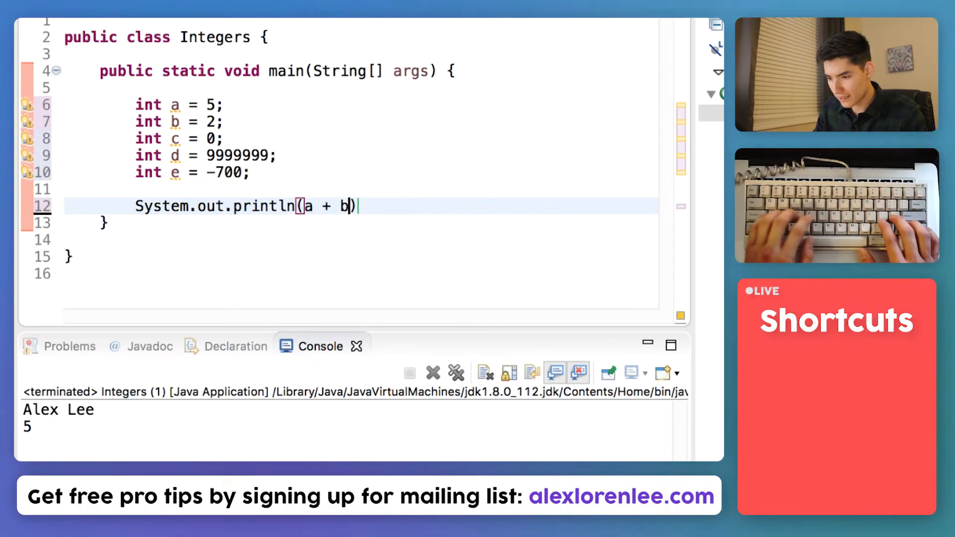
text(;)
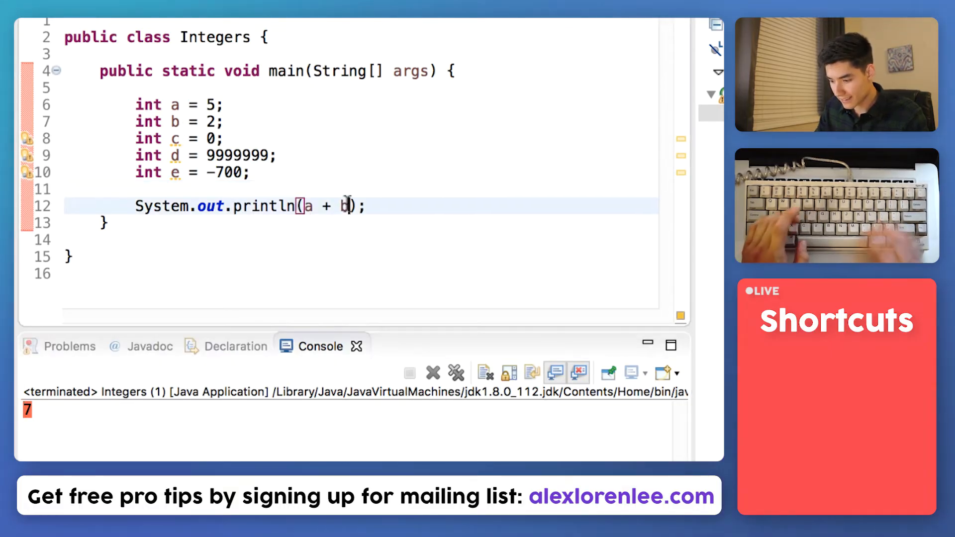
Print a + d, then change the println to join "The " and "dog"
text(d)
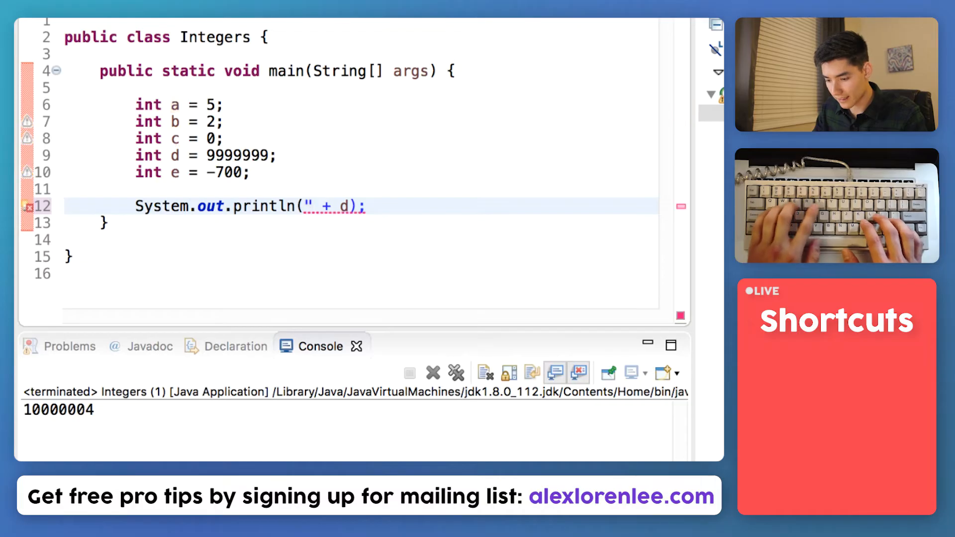
text(The)
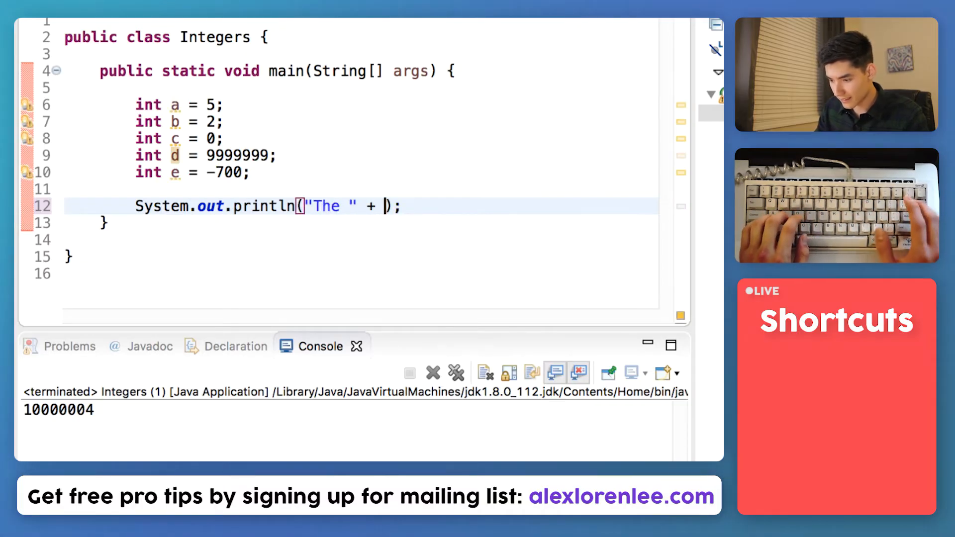
text("dog")
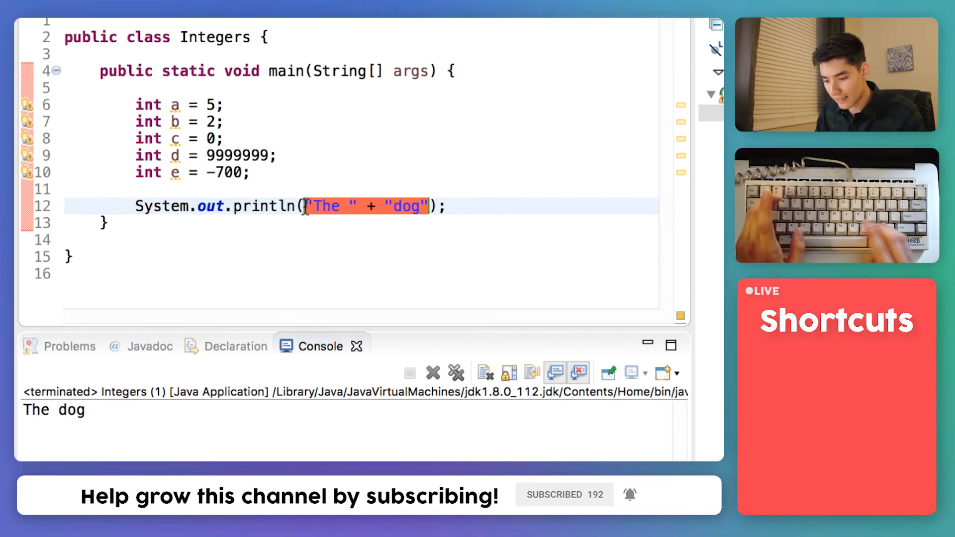
Change the println argument to a / b, then to a - b
text(a / b)
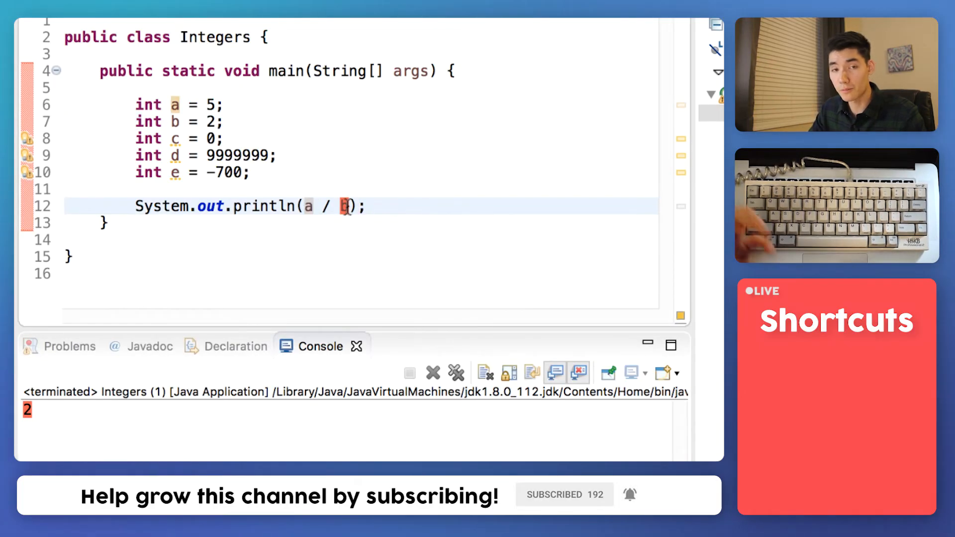
text(b)
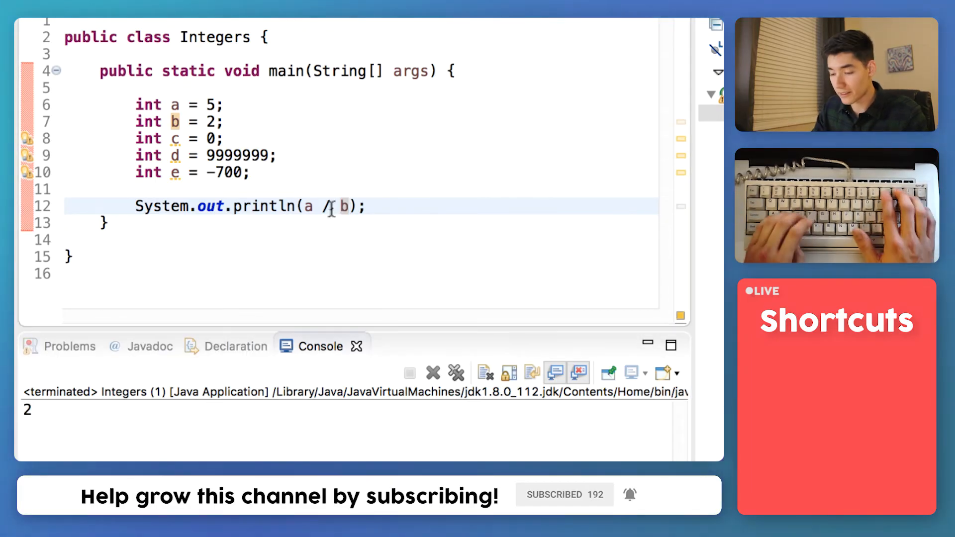
text(-)
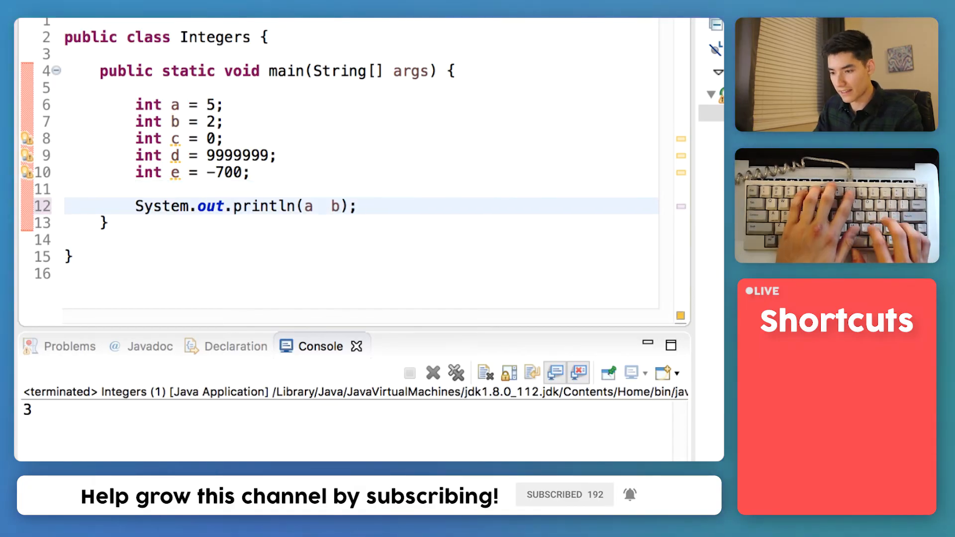
text(*)
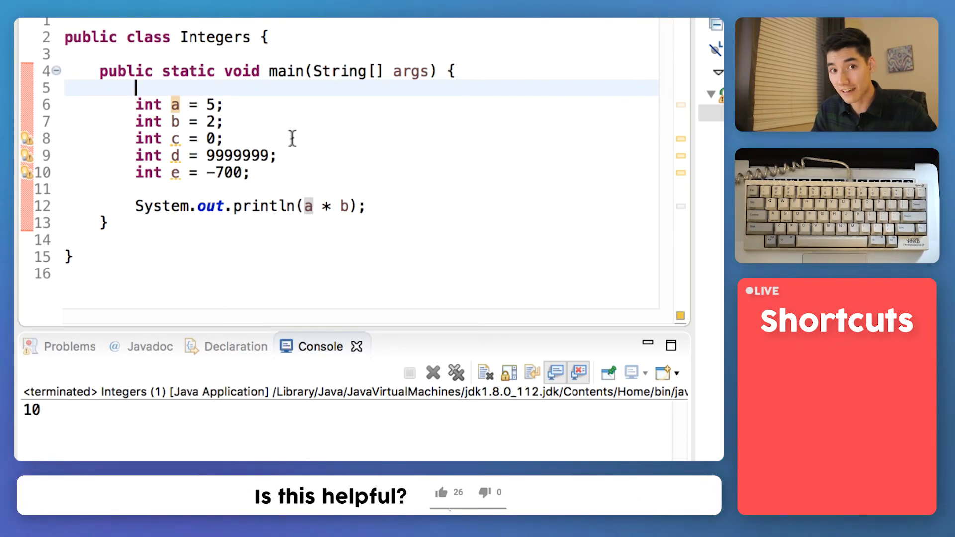
click(441, 492)
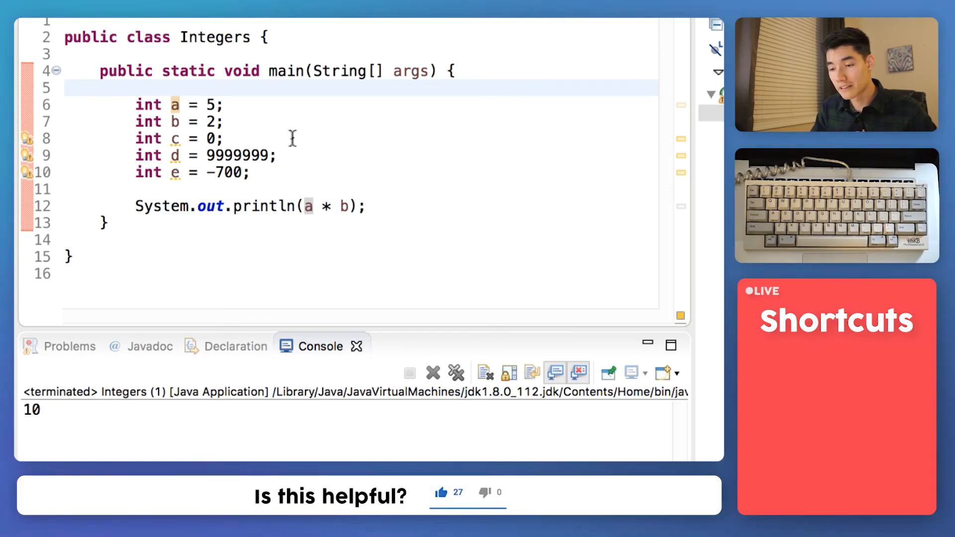
click(135, 88)
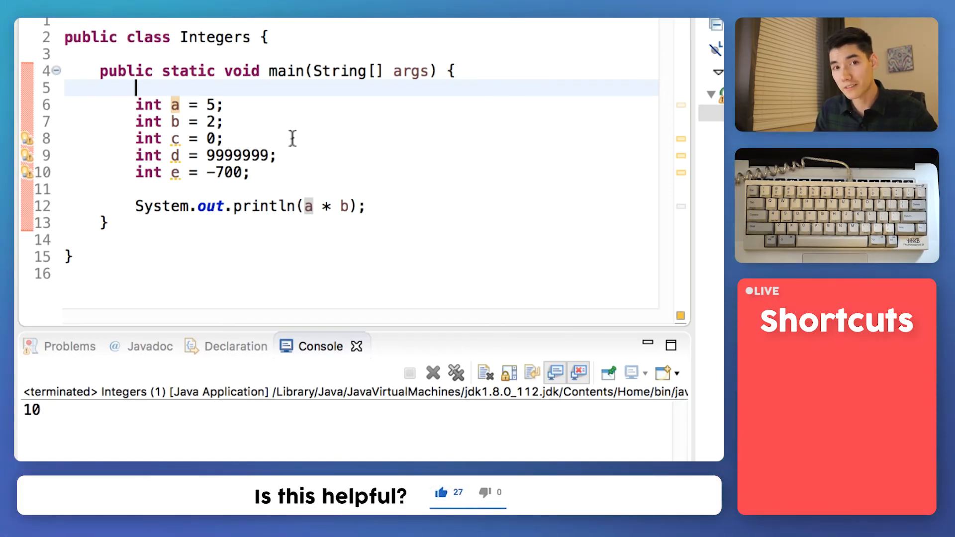